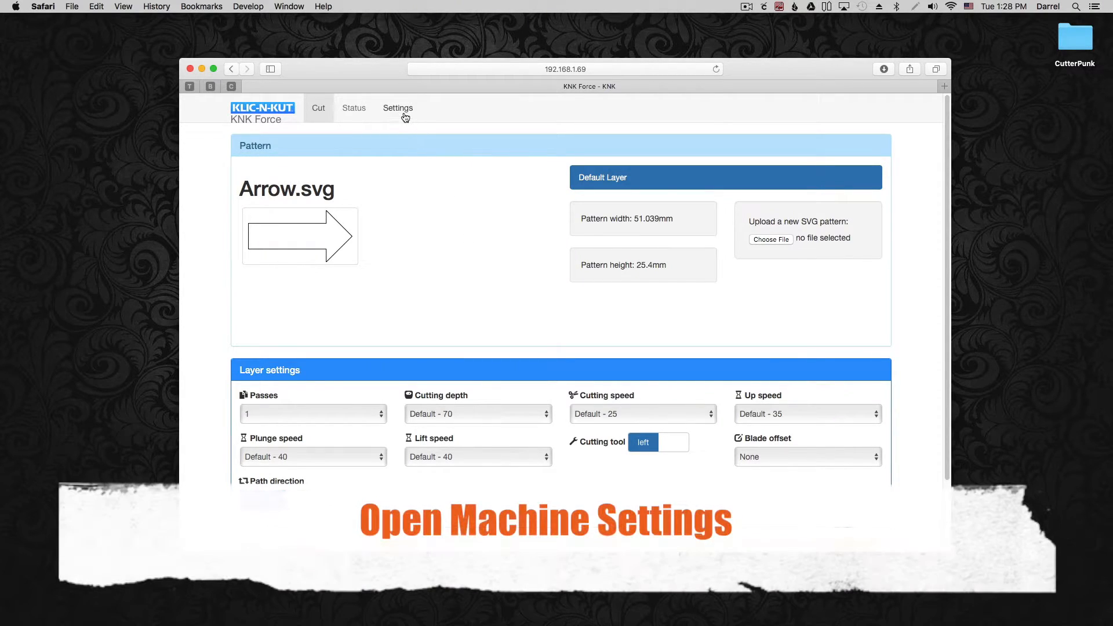
Set the second tool's offsets to X -1.8 and Y 2.0 in Machine settings and apply.
left_click(398, 108)
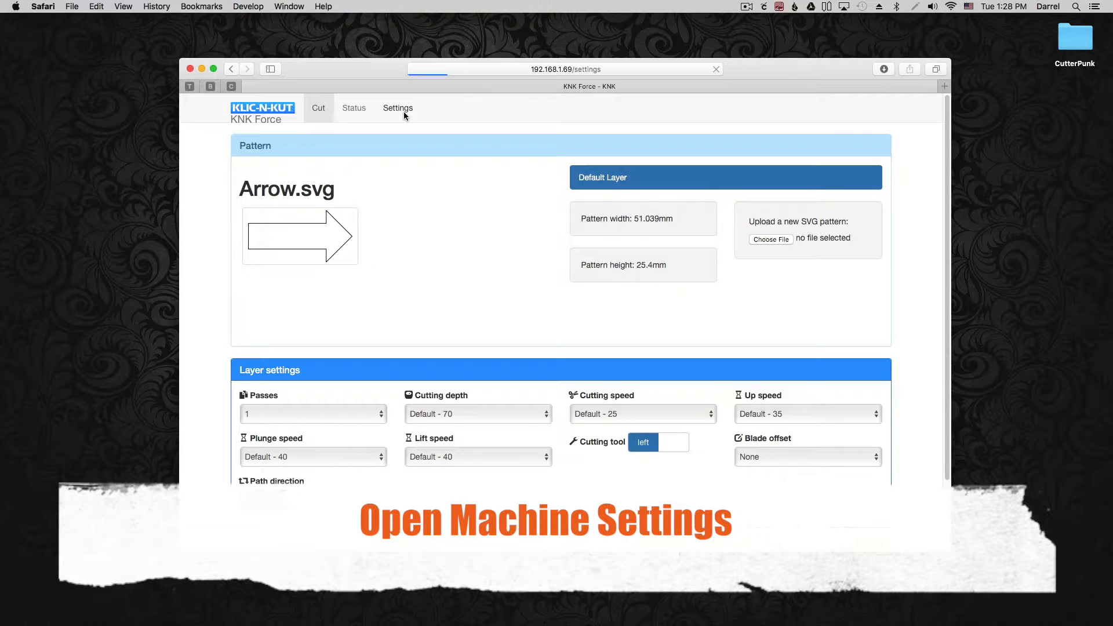
left_click(397, 108)
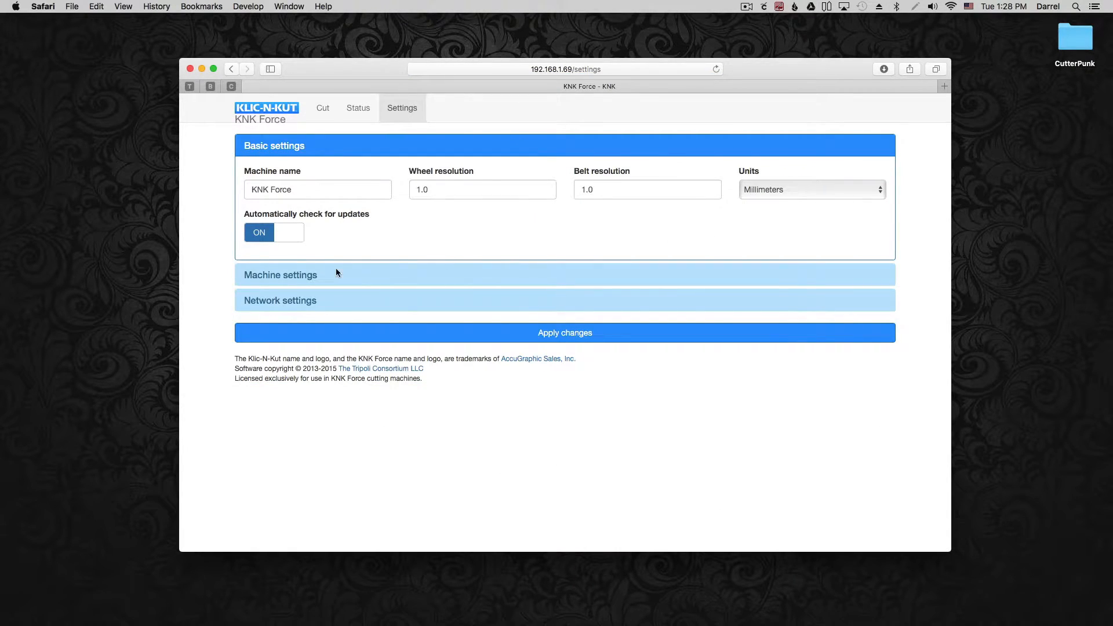
left_click(281, 275)
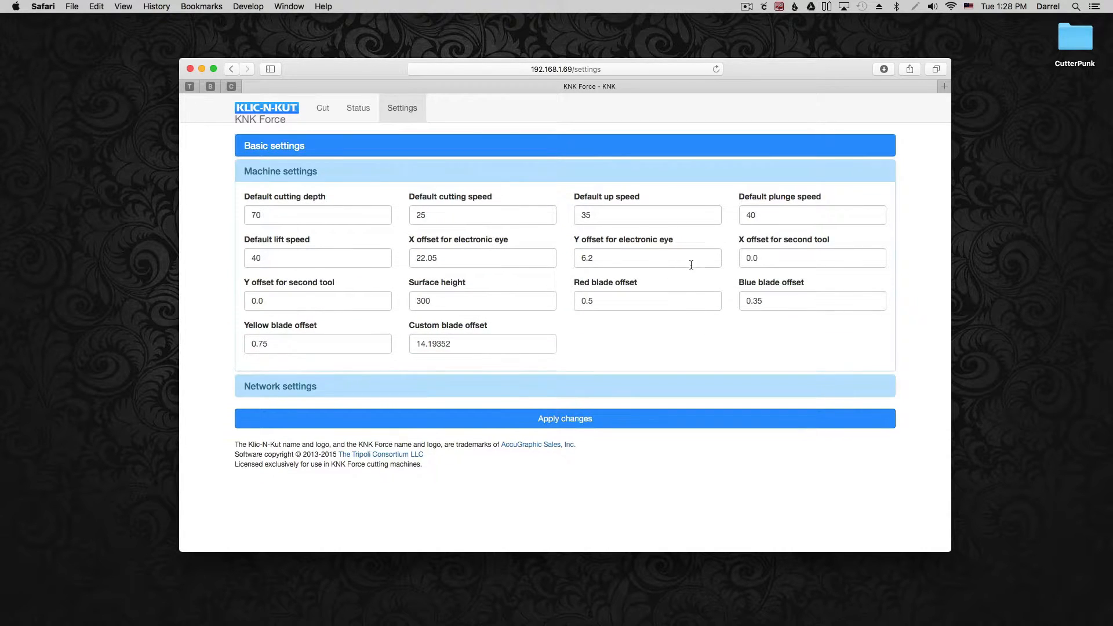
left_click(812, 258)
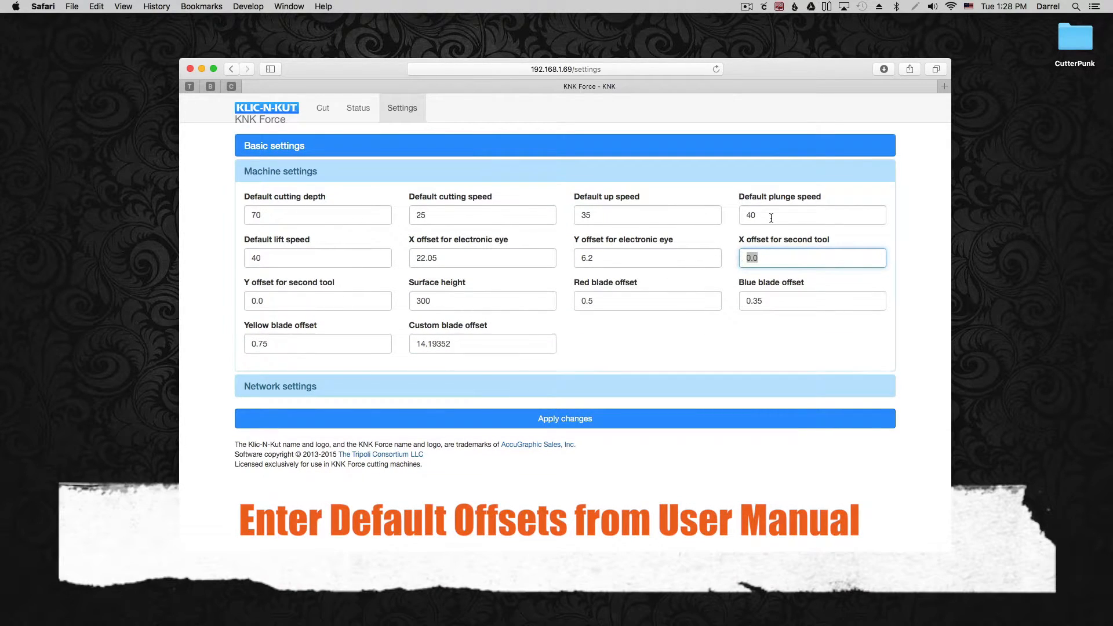
type("-1.8")
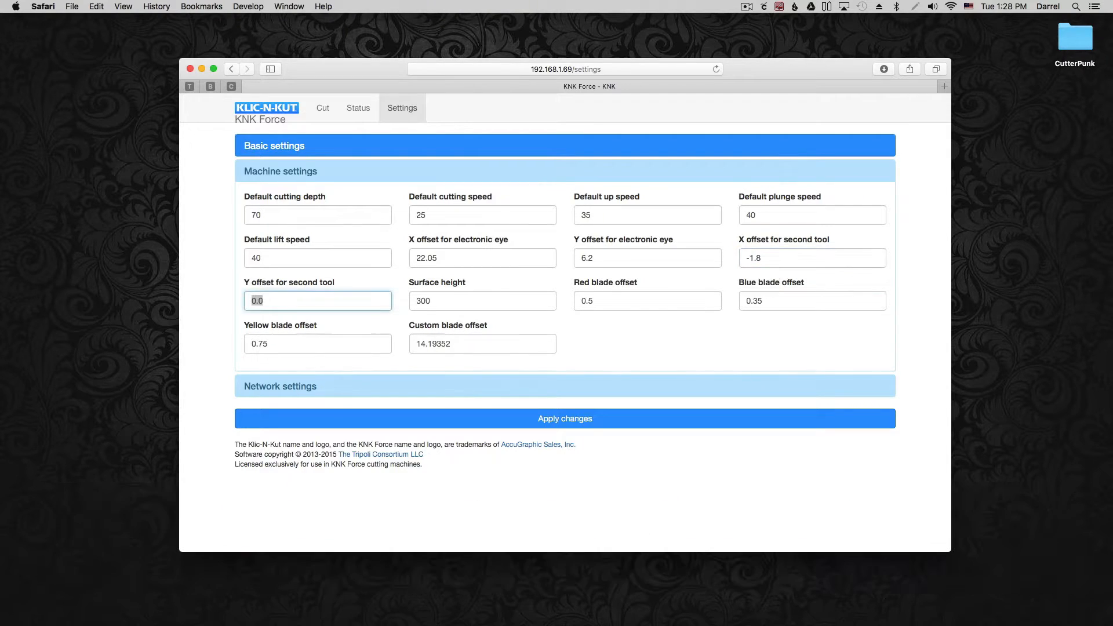
type("2.0")
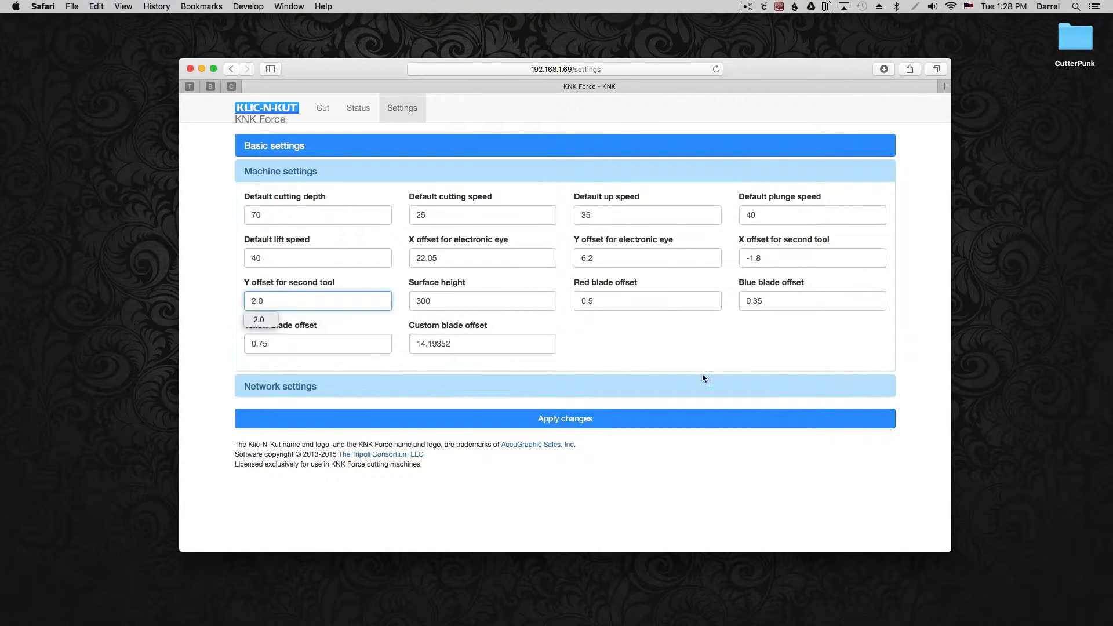
left_click(564, 419)
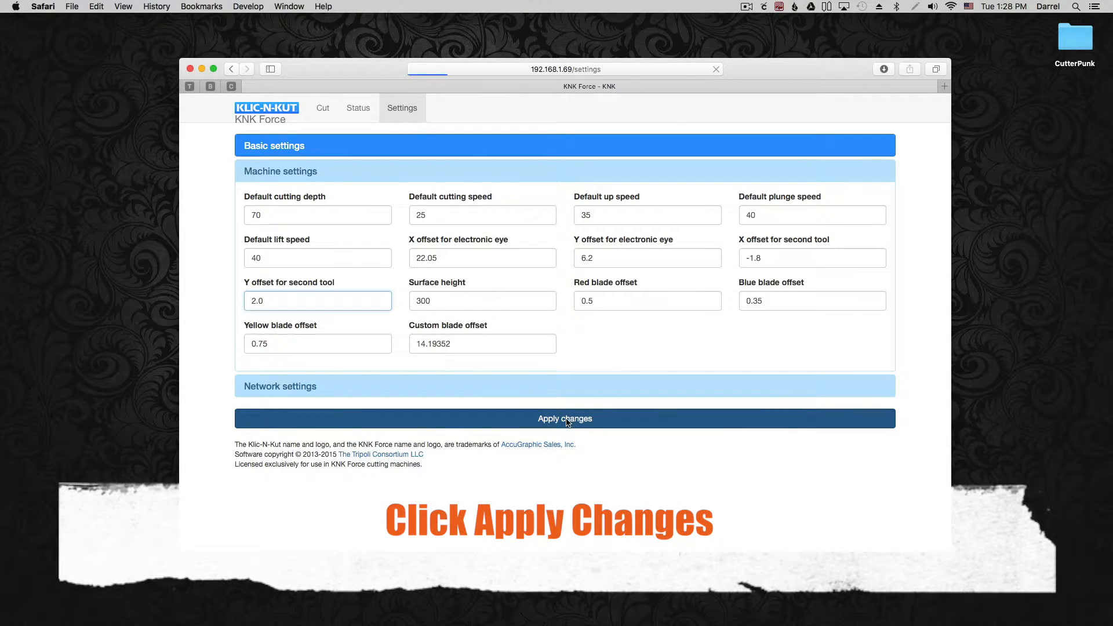
left_click(565, 418)
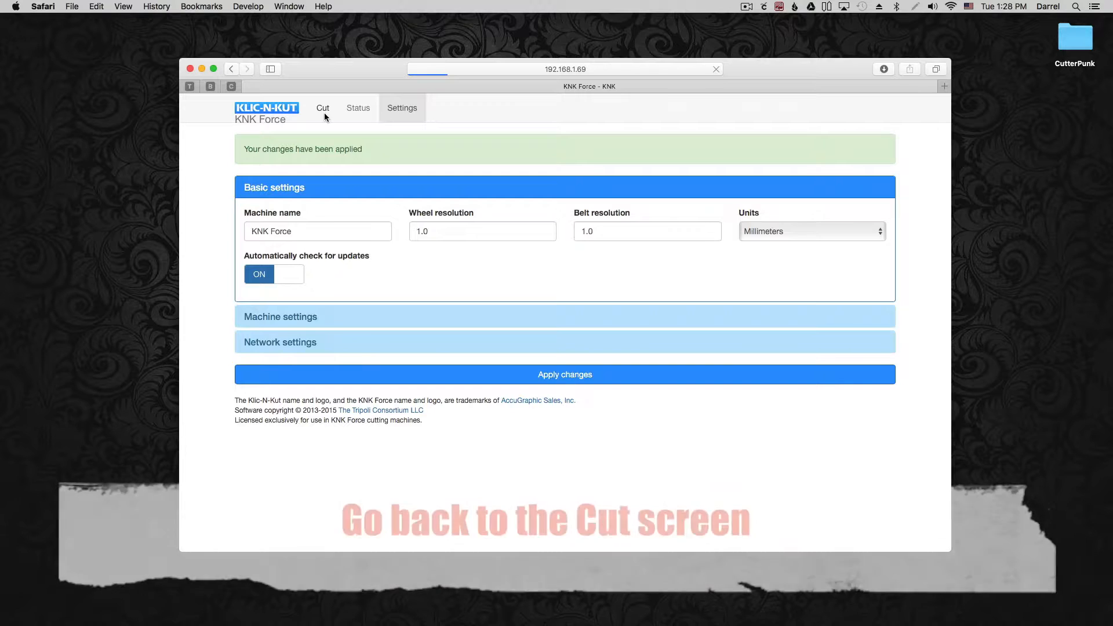
Upload AlignmentCalibration.svg and return to the main cutting screen with its two layers loaded.
left_click(322, 106)
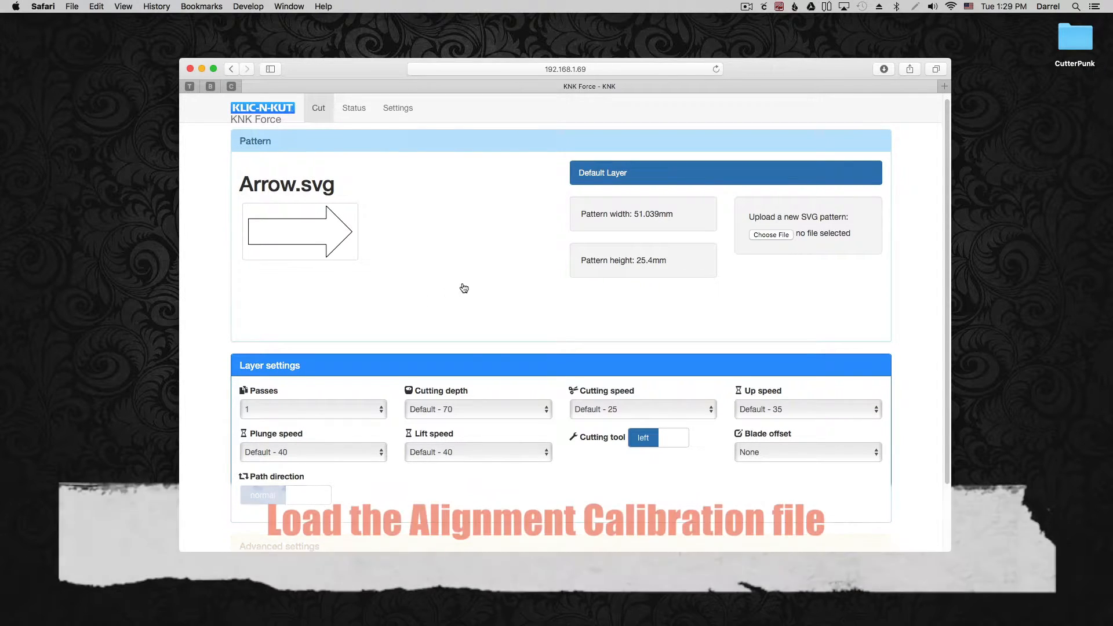
left_click(770, 234)
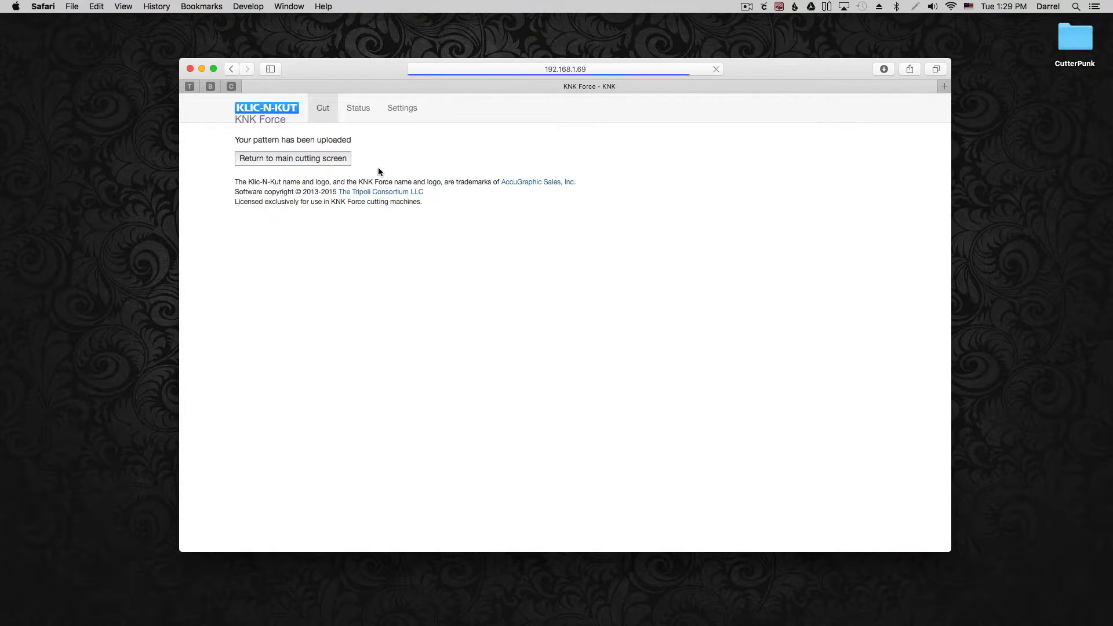
left_click(292, 158)
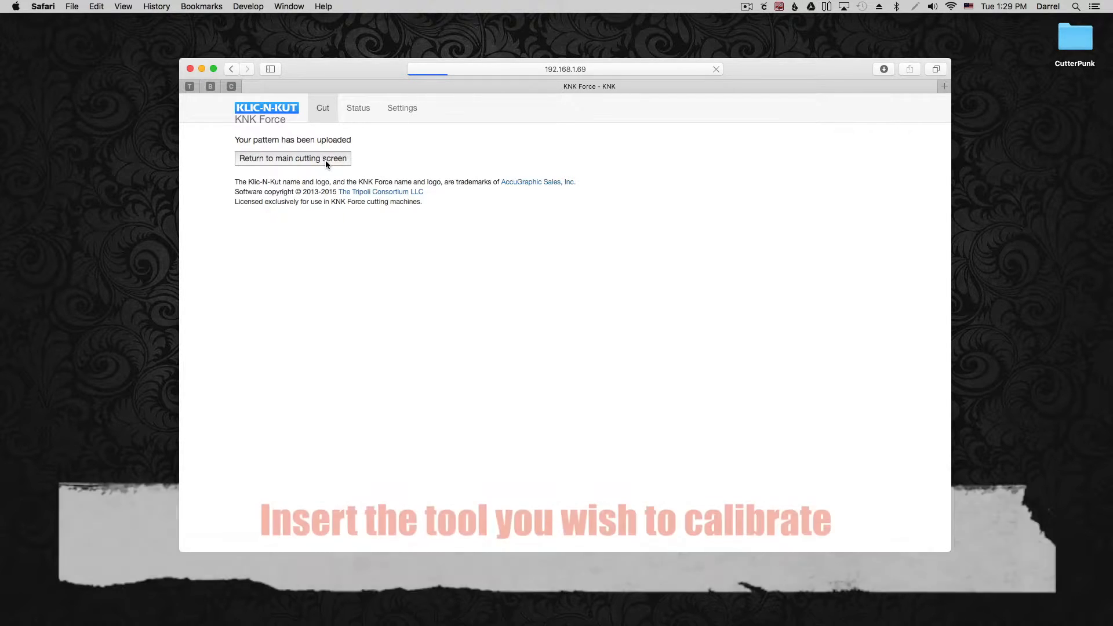
left_click(292, 159)
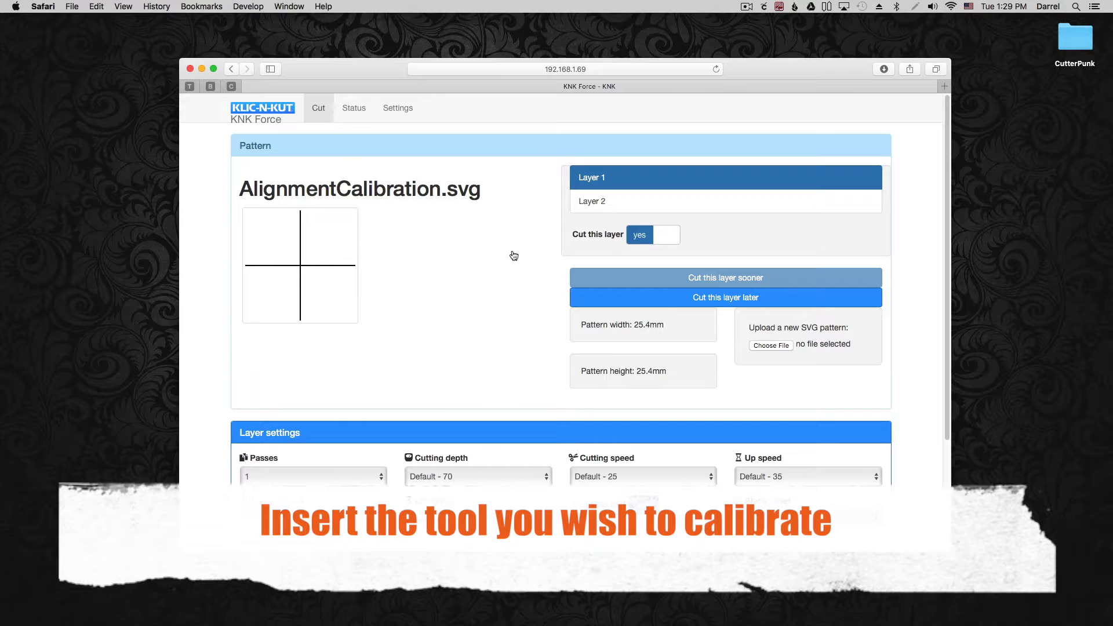
Swap the right tool, confirming its removal and the new tool's insertion with screws tightened.
scroll("down", 3)
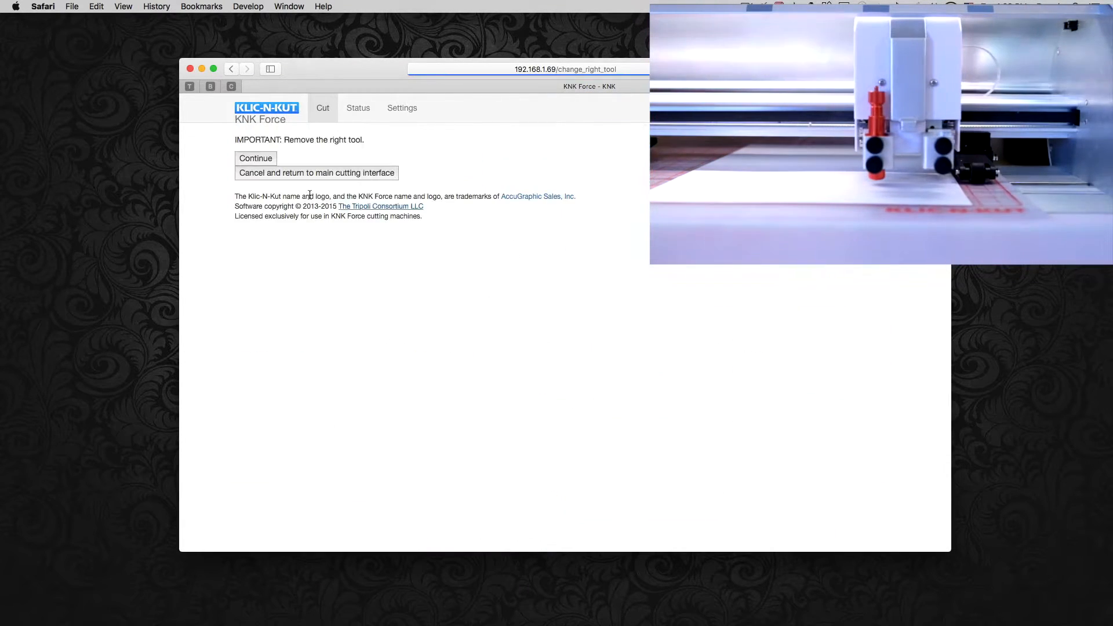
left_click(255, 158)
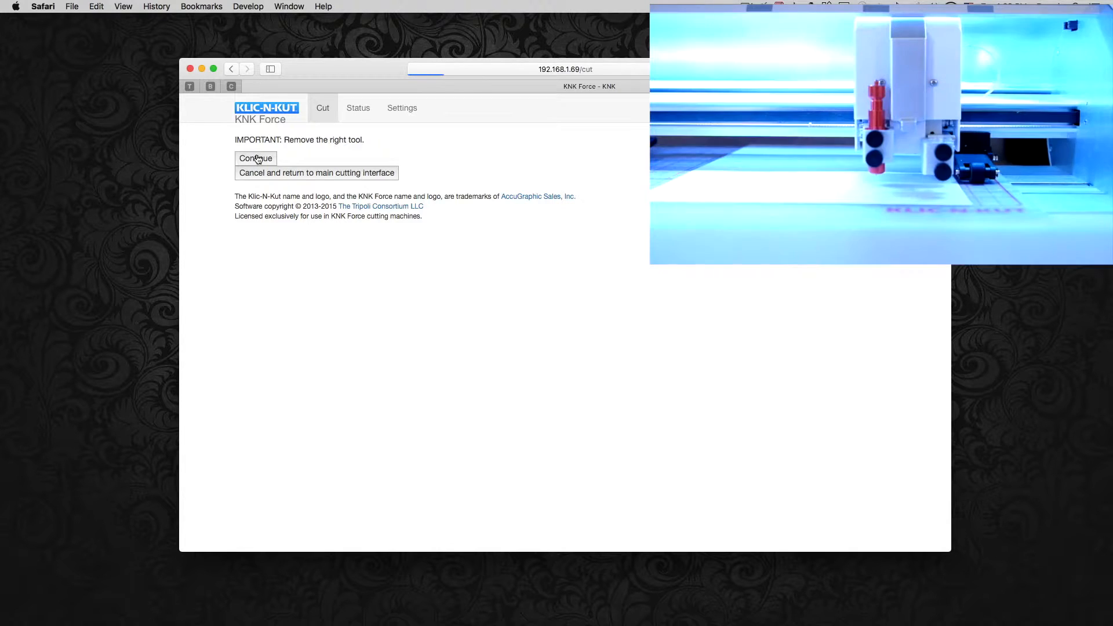
left_click(255, 159)
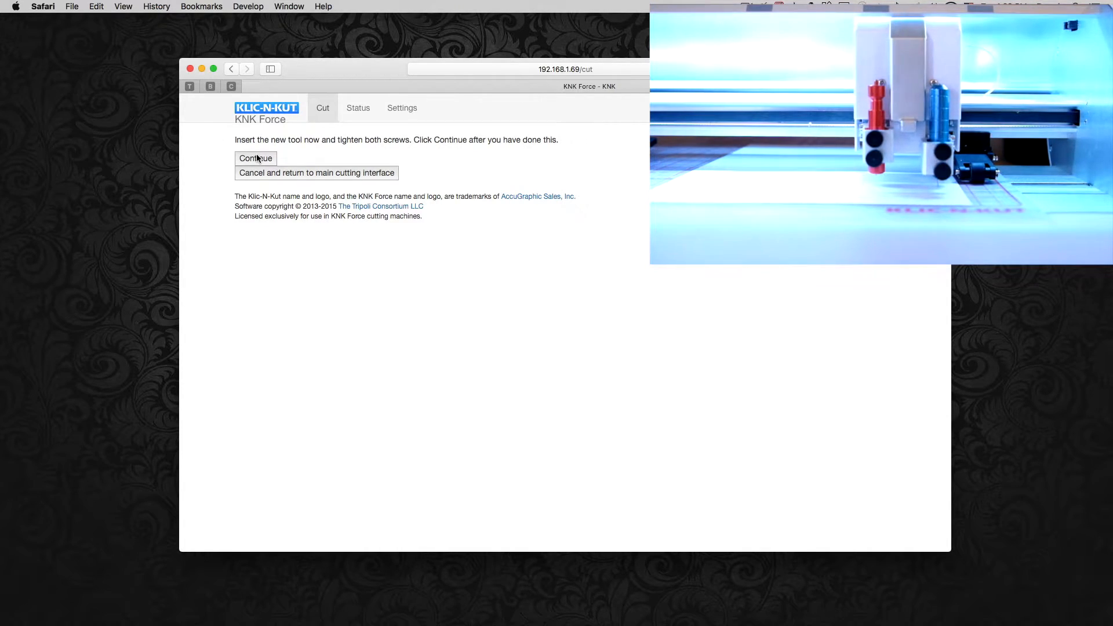
left_click(255, 158)
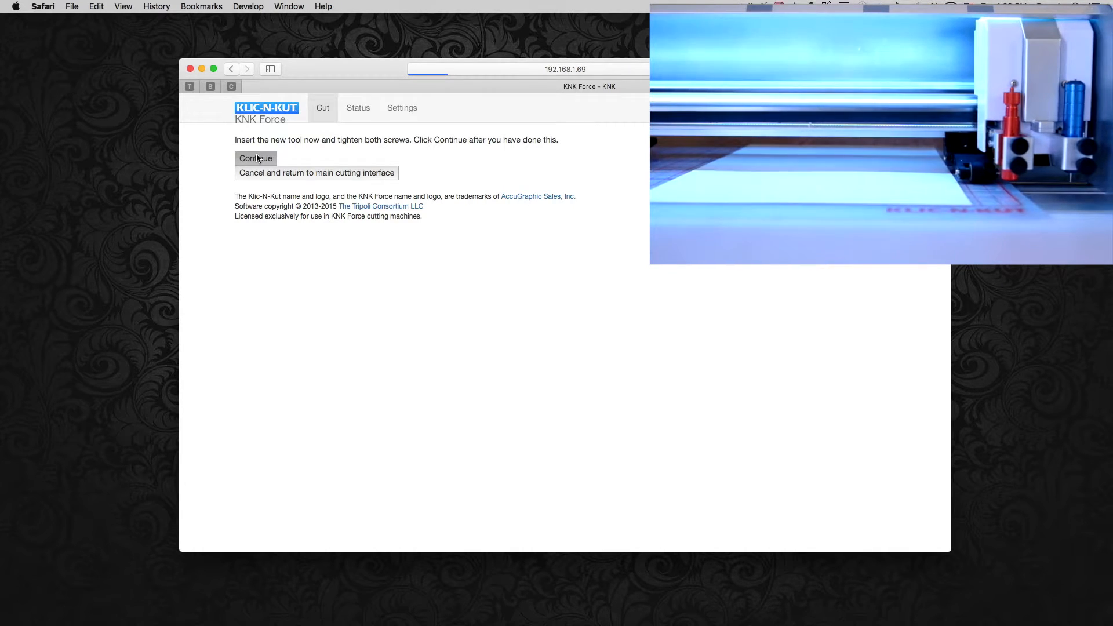
left_click(256, 158)
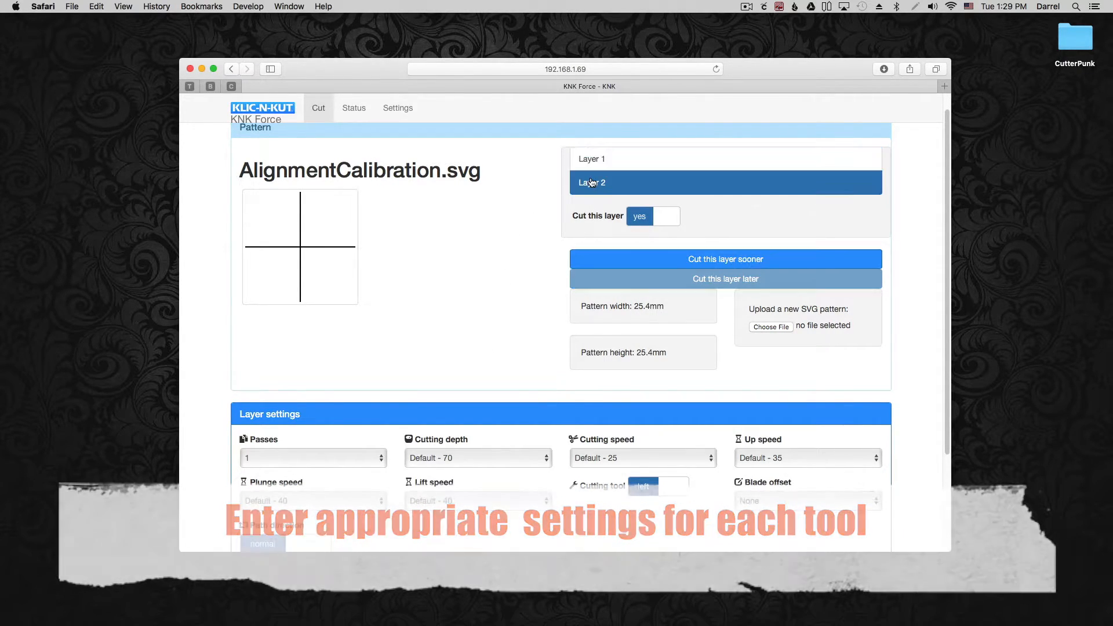
Set Layer 2 to 3 passes at starting depth 95 using the right-hand cutting tool.
left_click(312, 457)
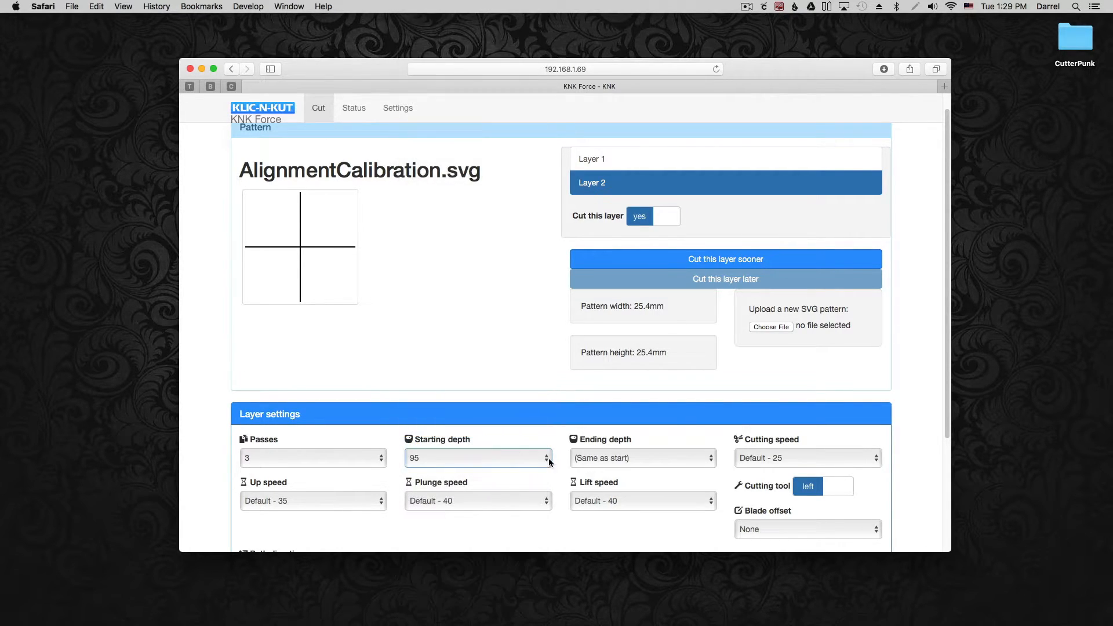
left_click(837, 486)
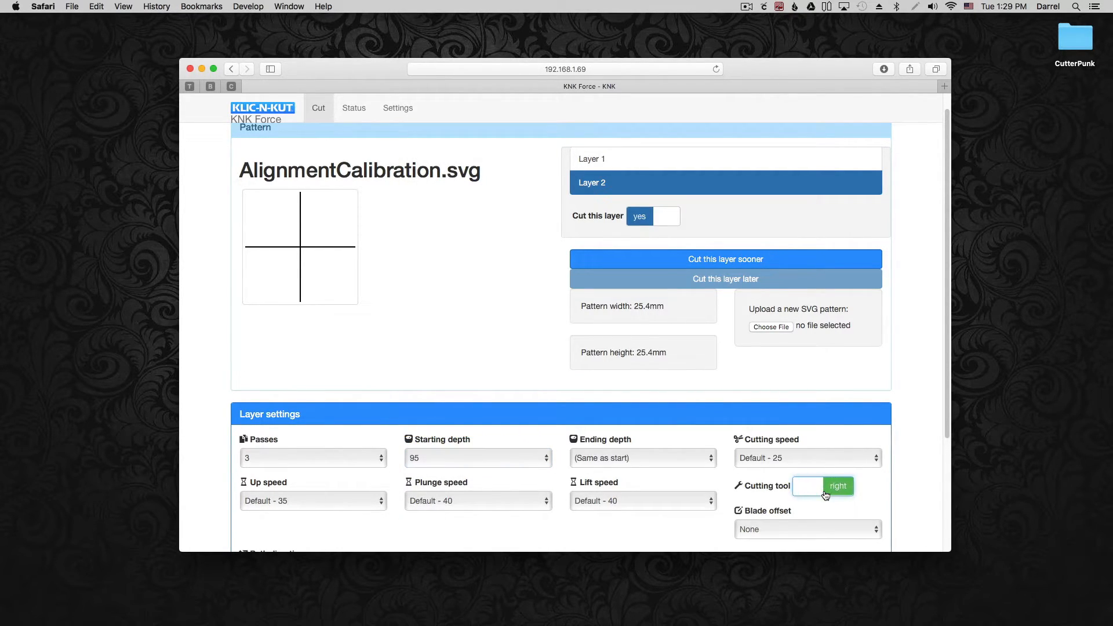
left_click(807, 529)
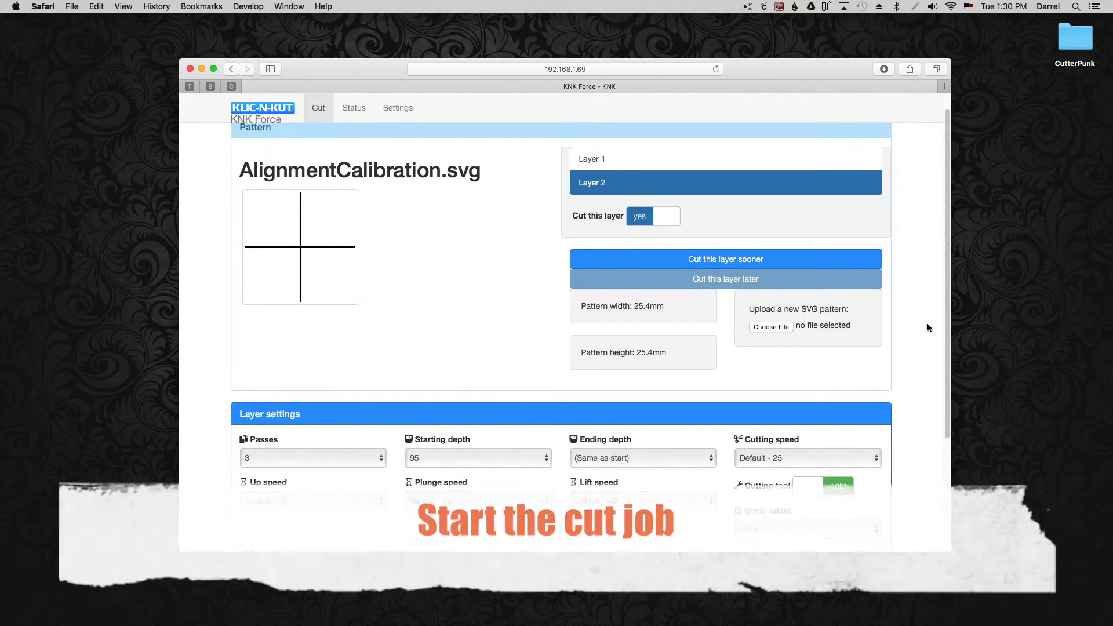
Prepare the alignment cutting job and start it from the chosen starting position.
scroll("down", 3)
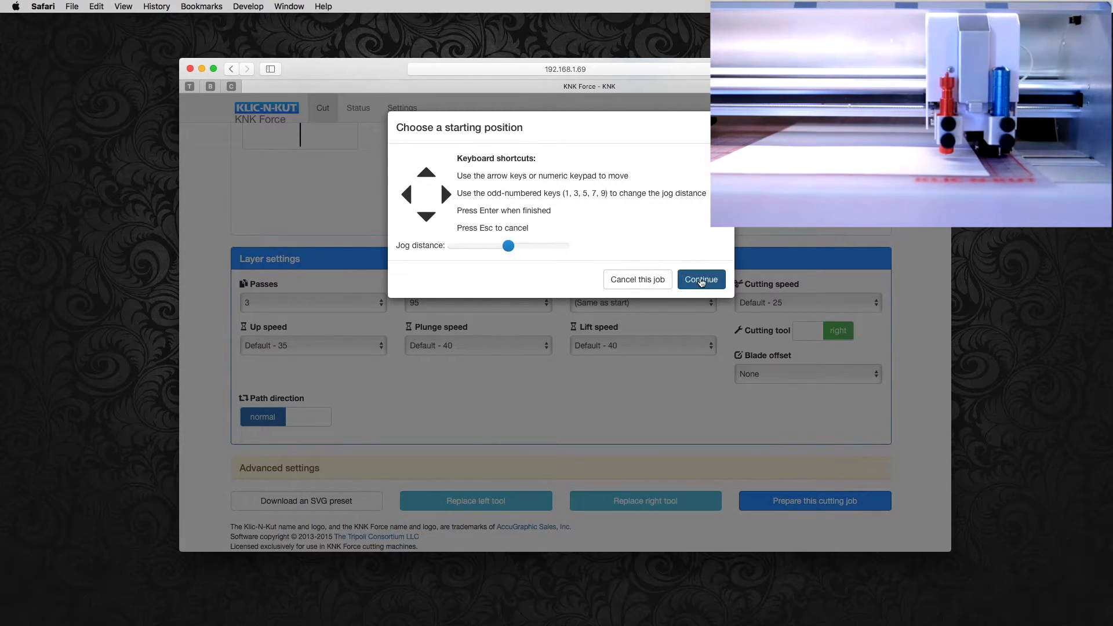
left_click(701, 279)
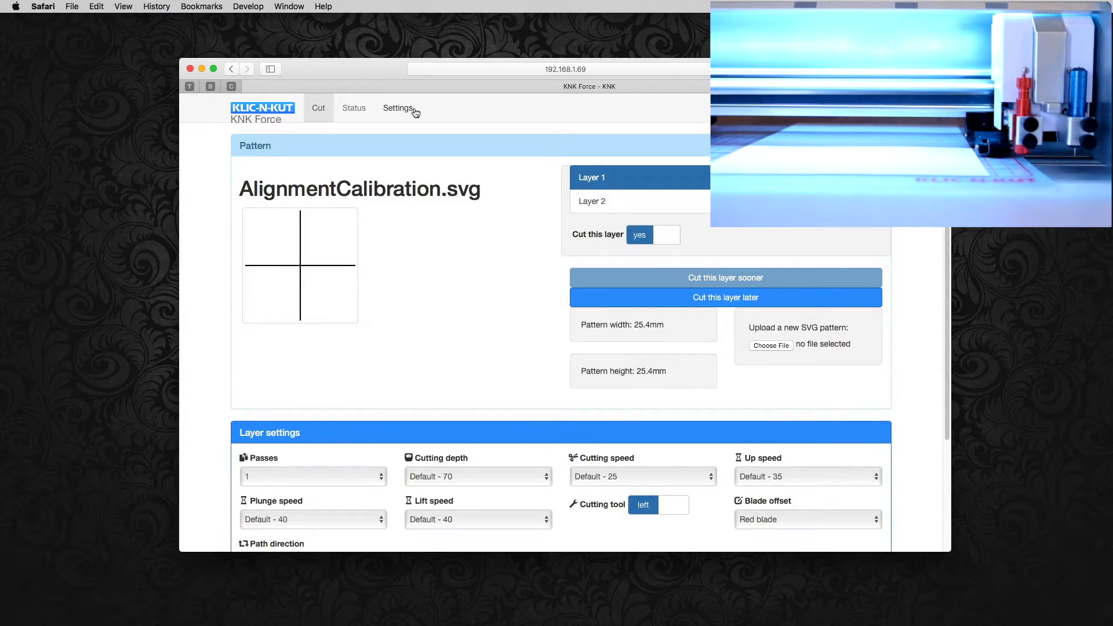
Change the second tool's Y offset from 2.0 to 1.8 in Machine settings and apply.
left_click(397, 107)
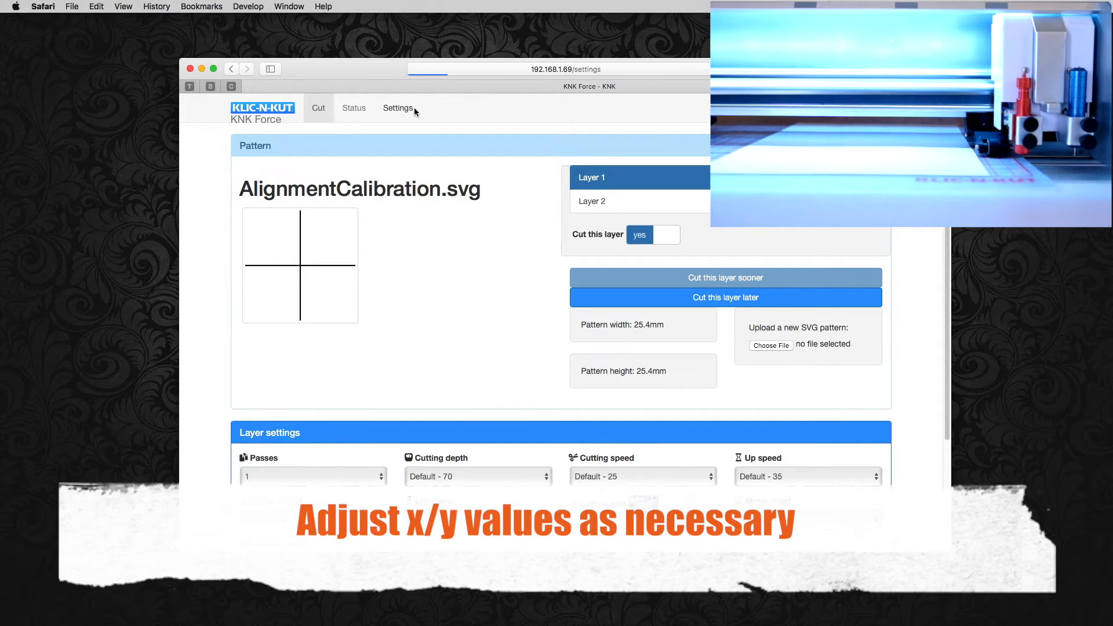
left_click(398, 108)
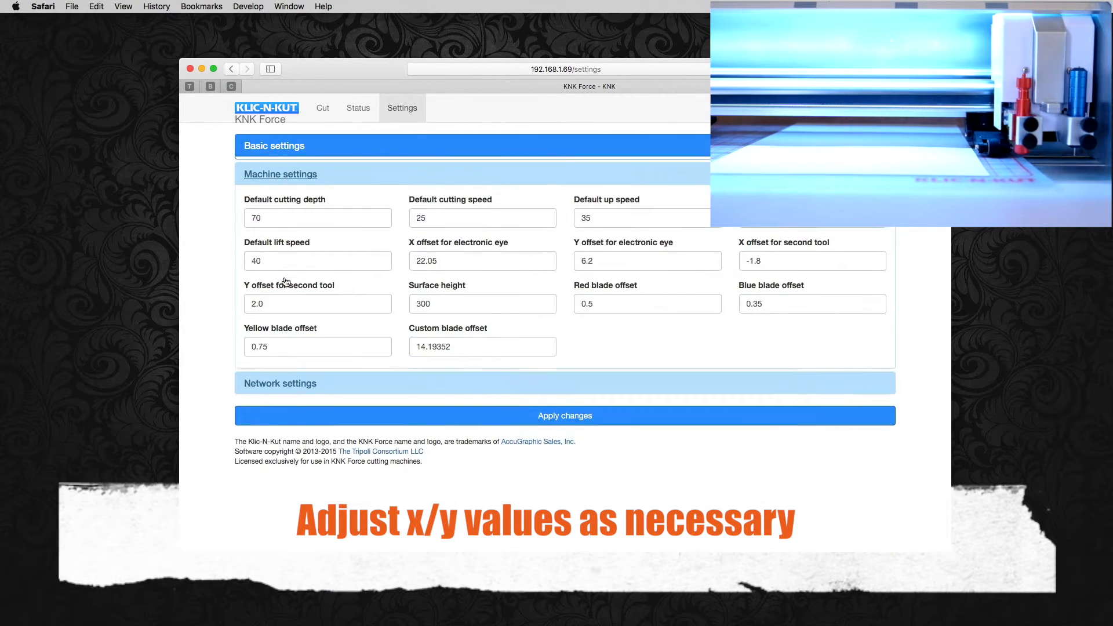
left_click(318, 300)
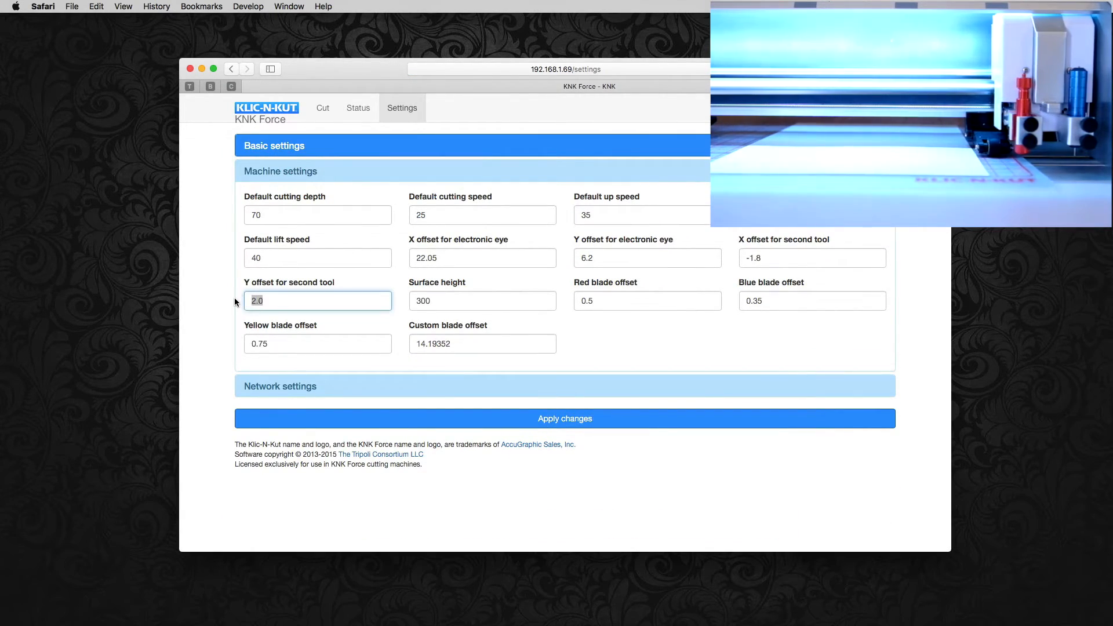
type("1.8")
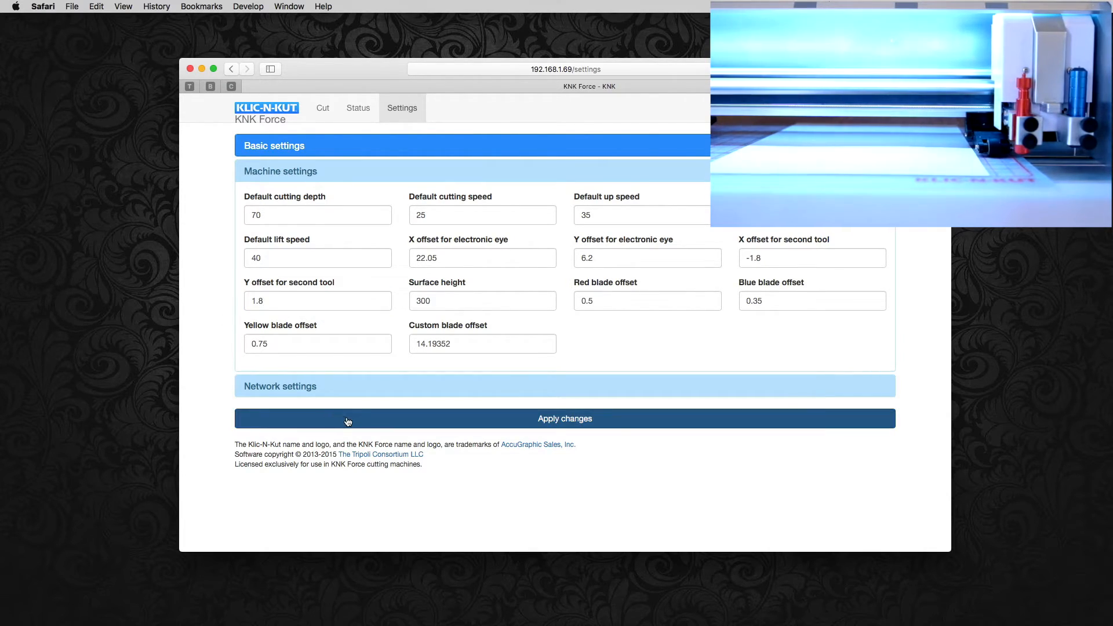
left_click(565, 418)
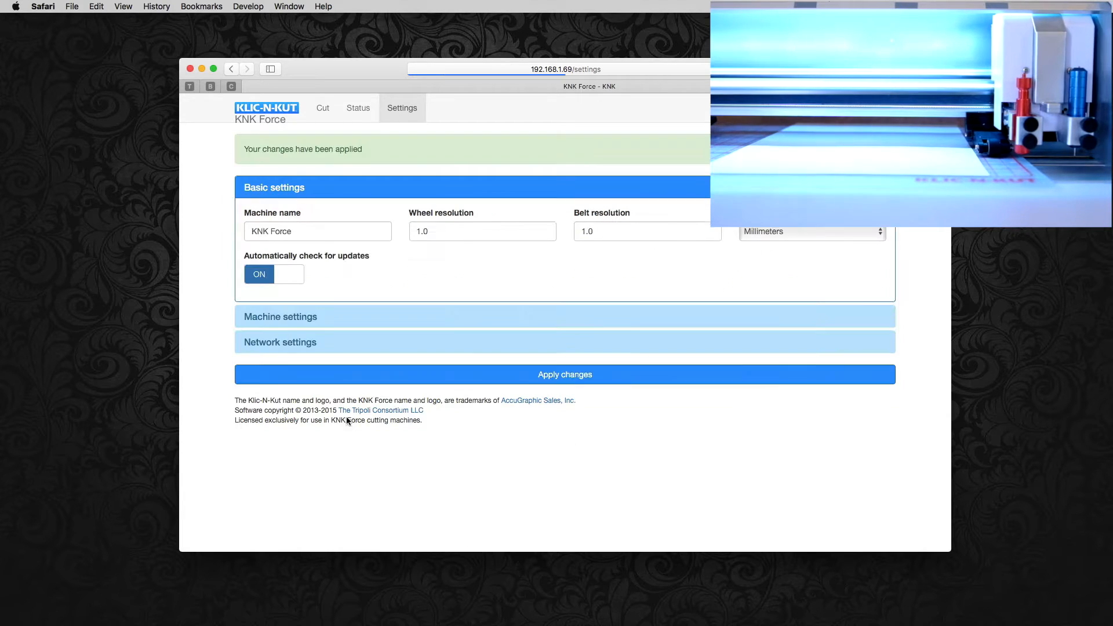
left_click(322, 108)
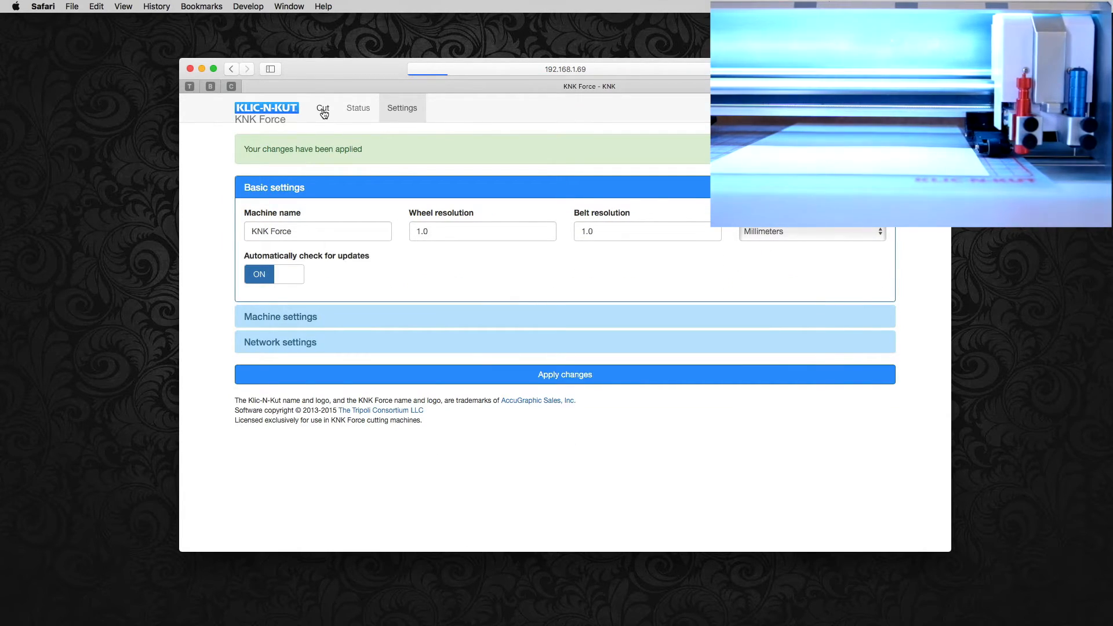
Re-run the alignment test cut with the updated offset, confirming the starting position.
left_click(321, 108)
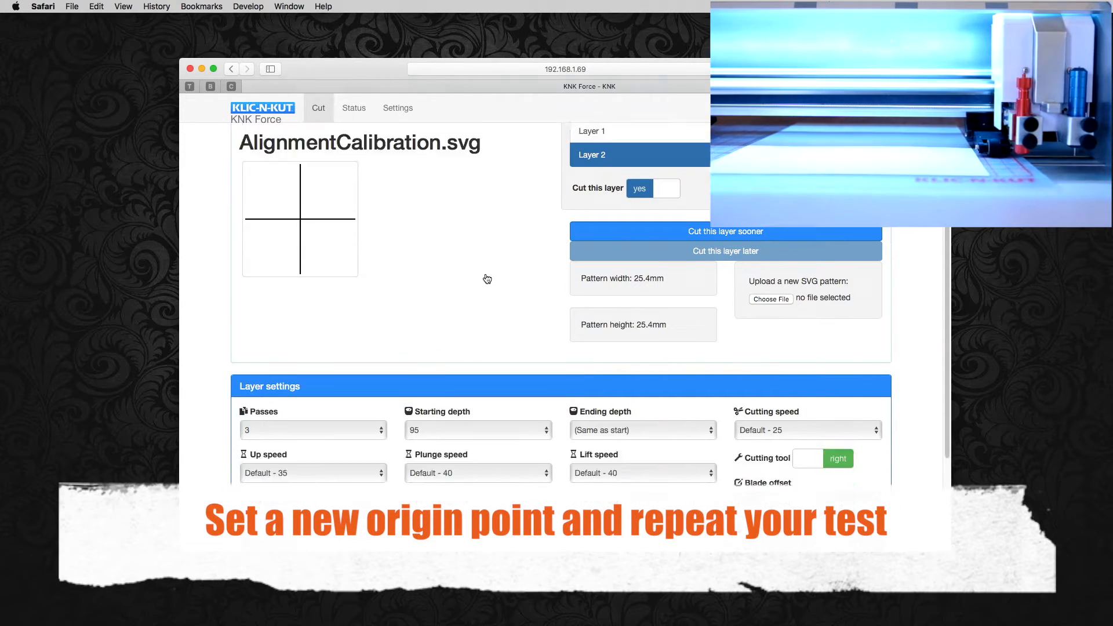
scroll("down", 3)
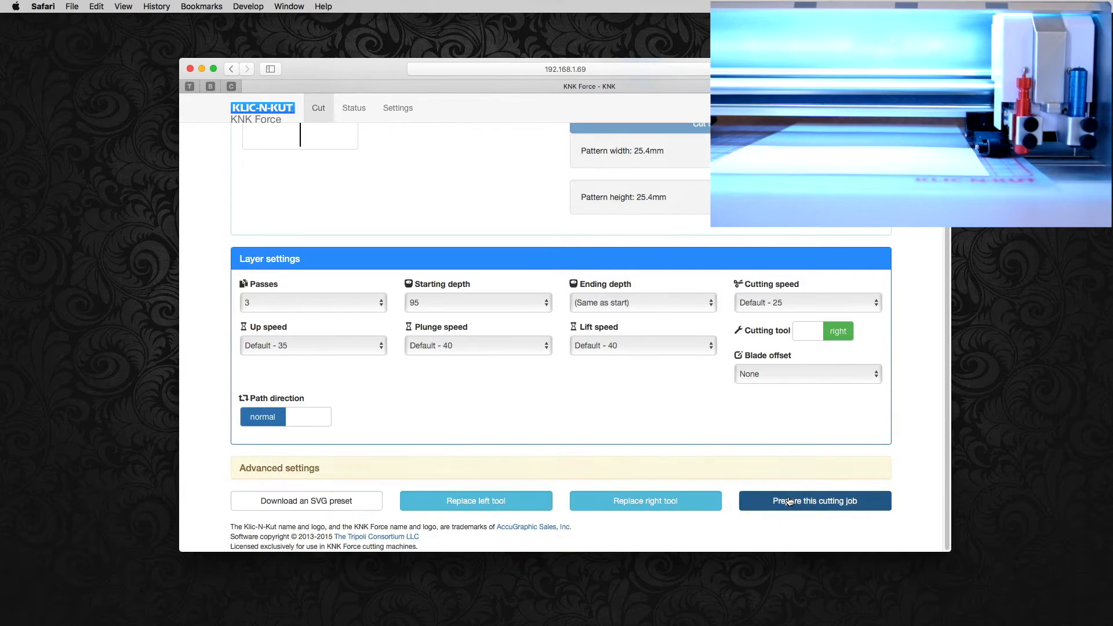
left_click(815, 501)
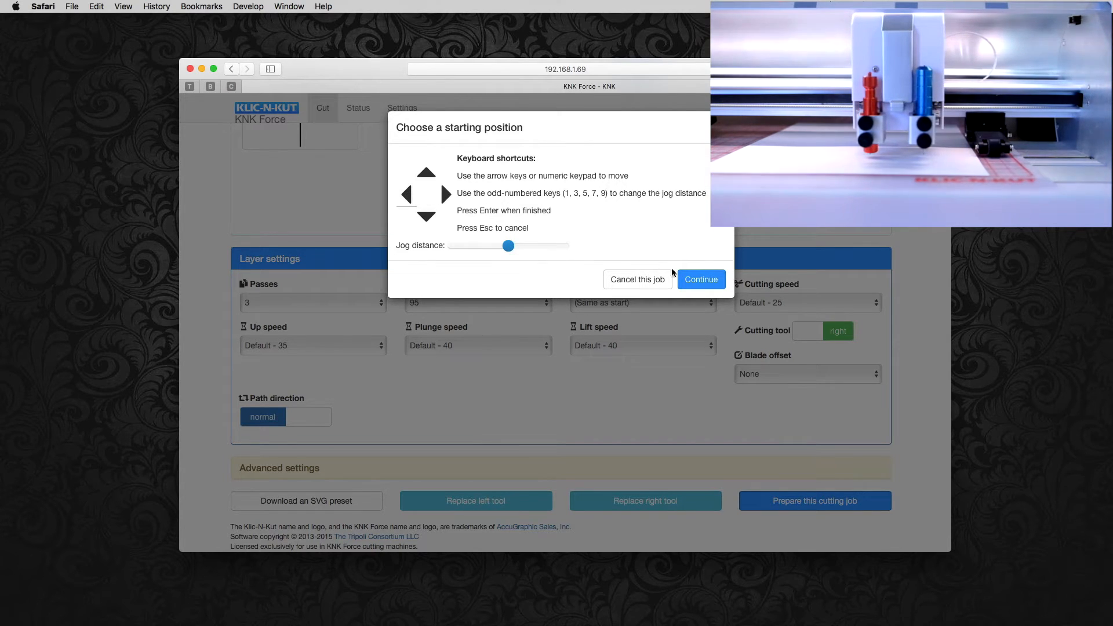
left_click(699, 279)
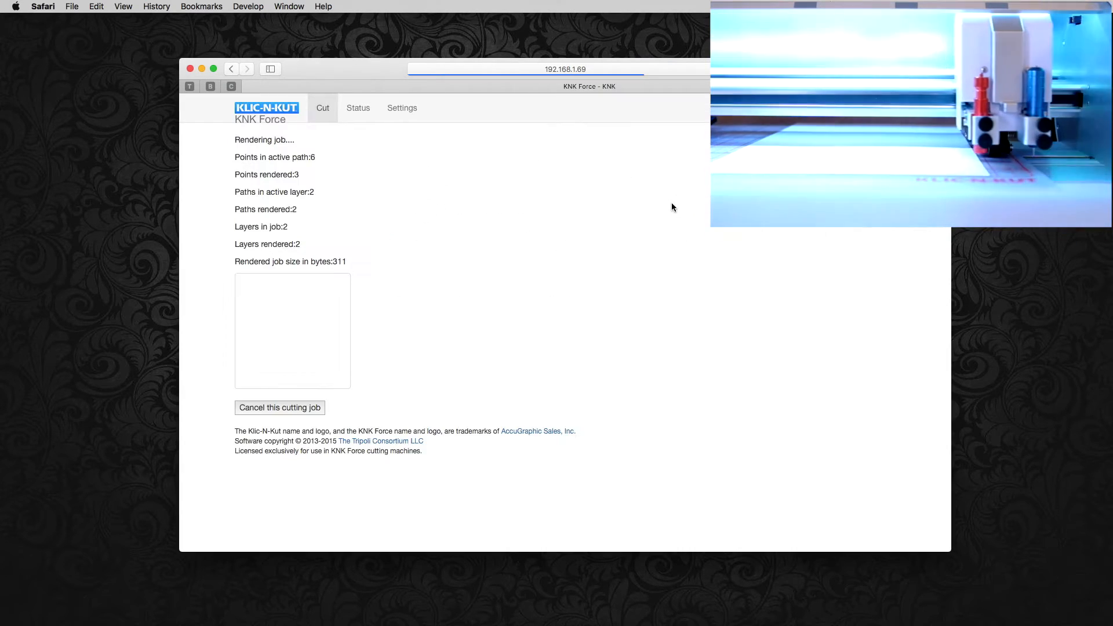